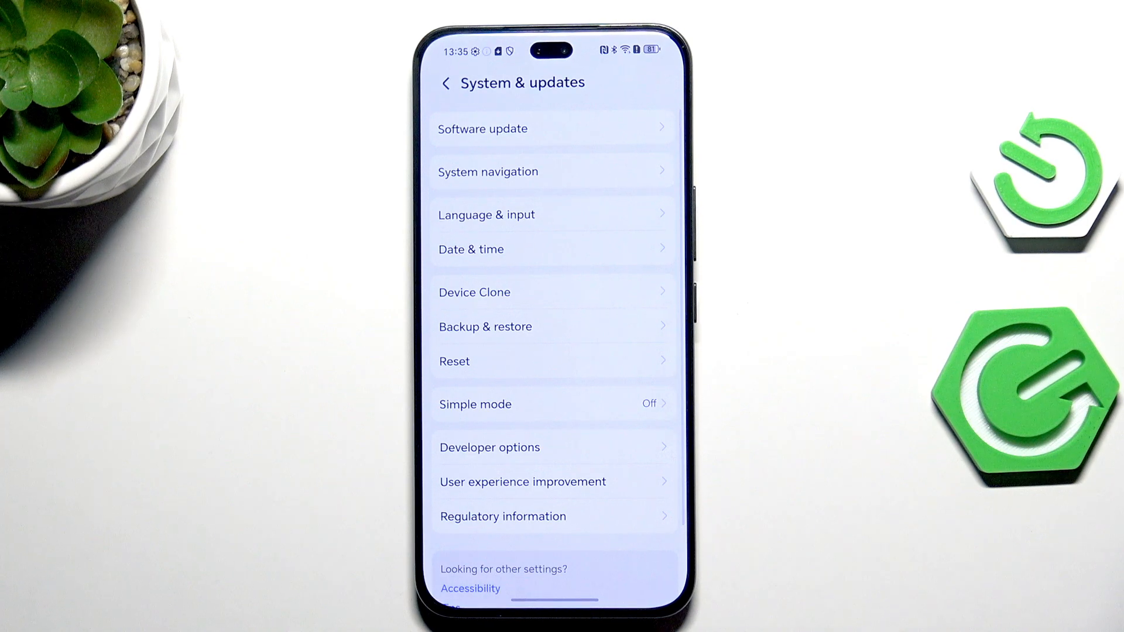
Open the Date & time page from System & updates.
{"action": "left_click", "coordinate": [470, 249]}
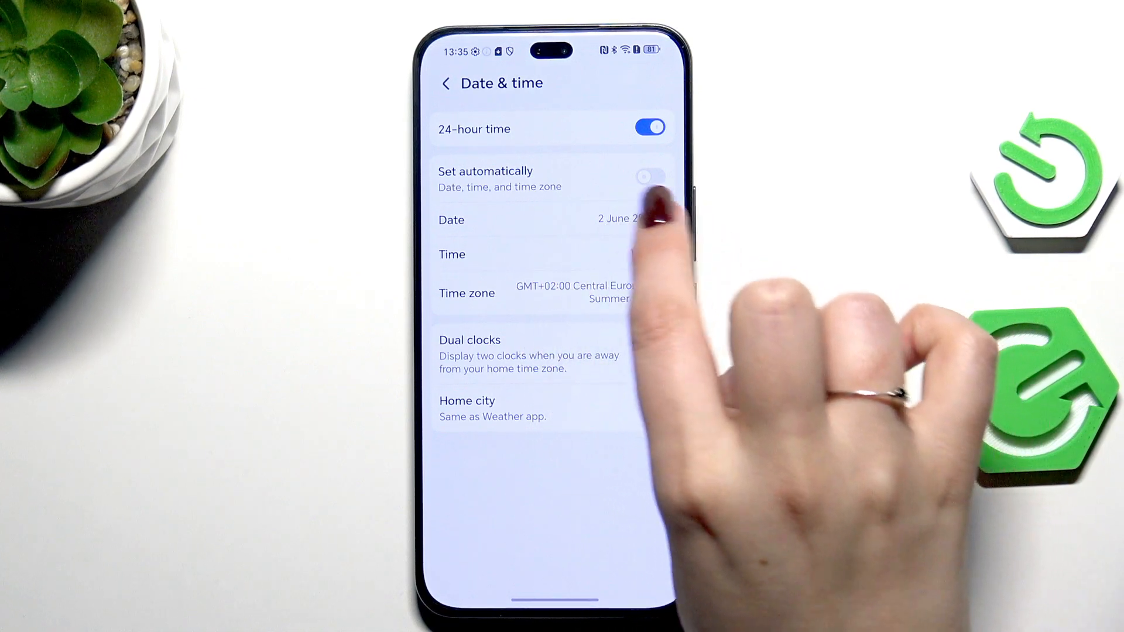
Disable automatic date/time and manually set 25 August 2016, 23:30.
{"action": "left_click", "coordinate": [552, 220]}
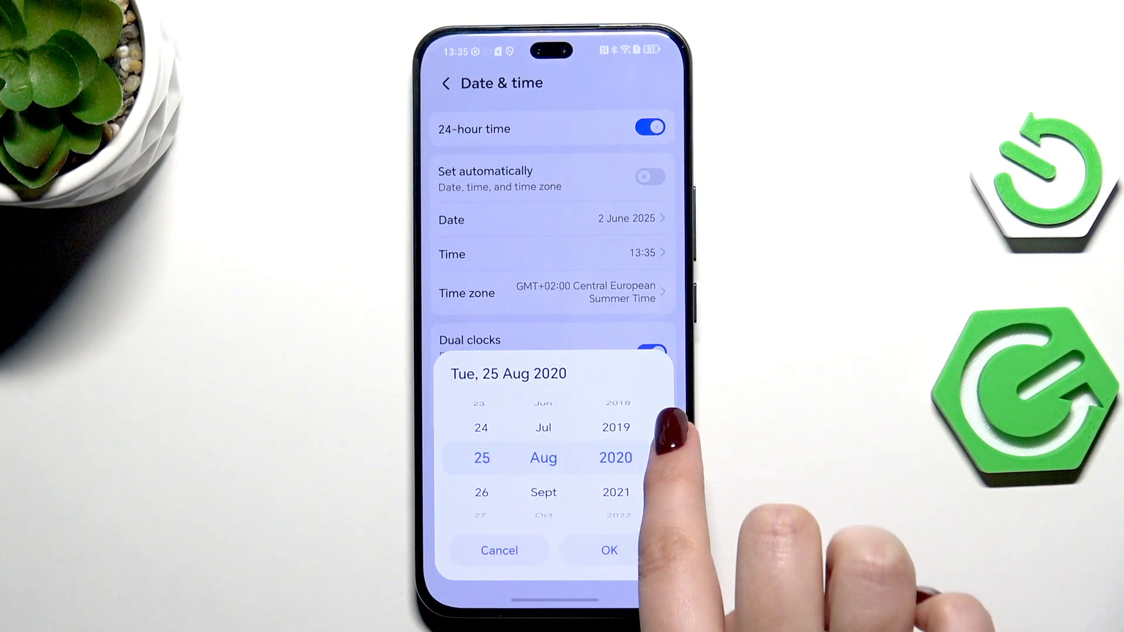
{"action": "left_click", "coordinate": [609, 550]}
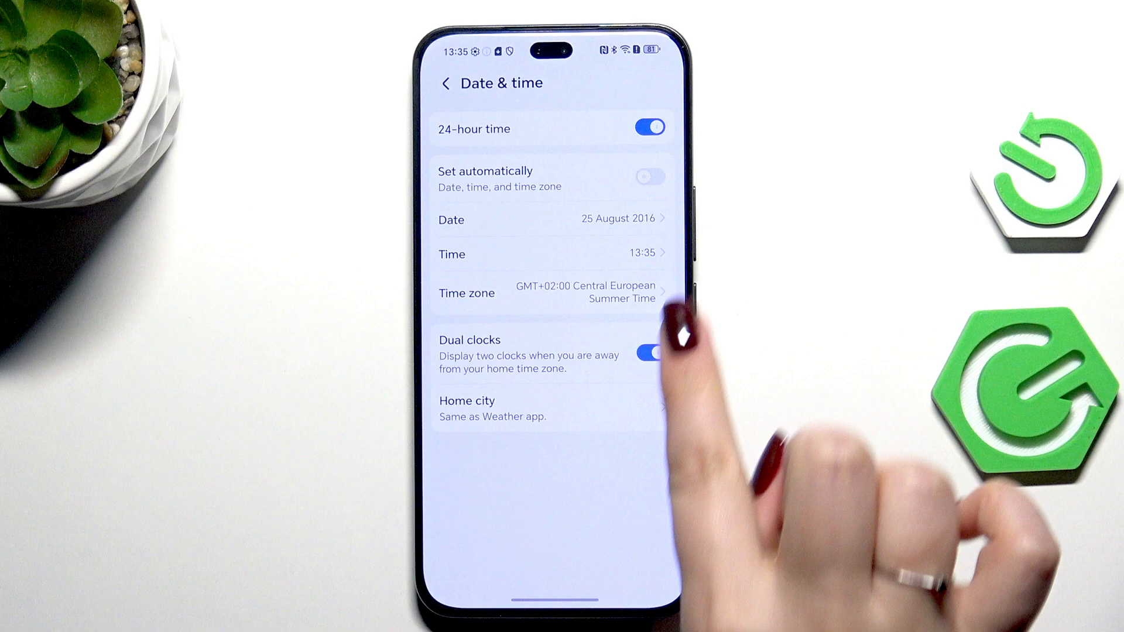
{"action": "left_click", "coordinate": [548, 254]}
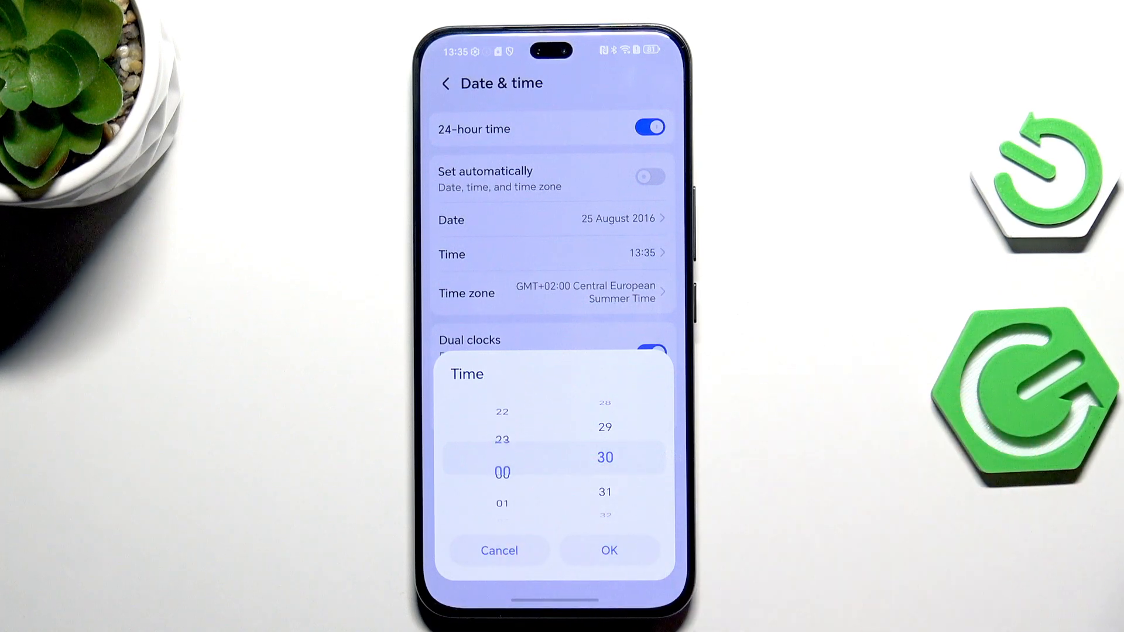
{"action": "left_click", "coordinate": [609, 550]}
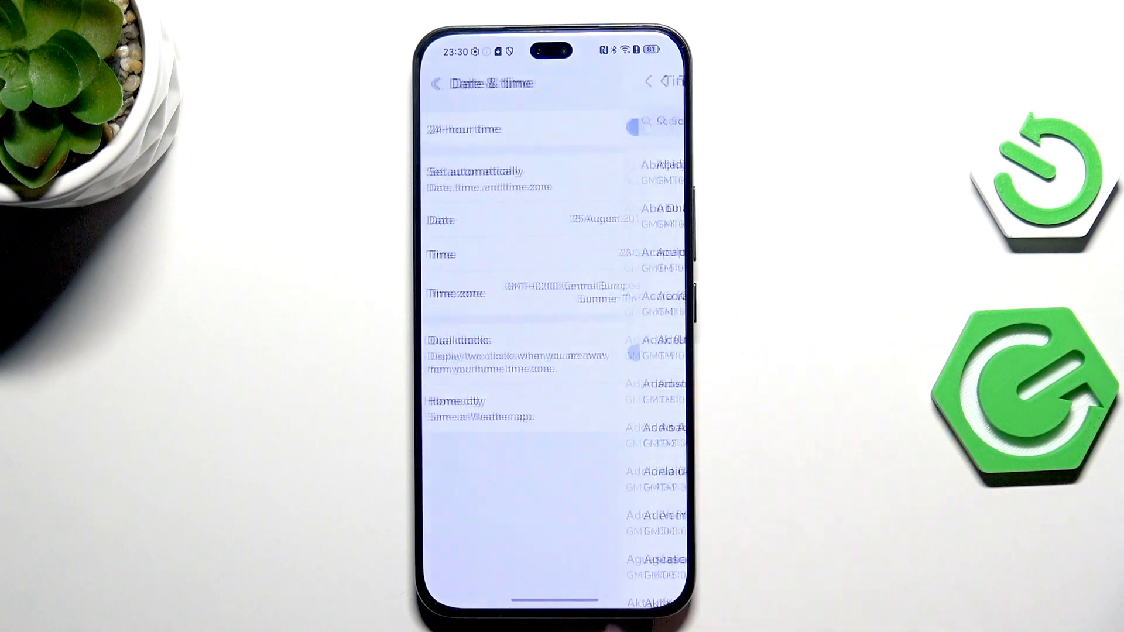
{"action": "left_click", "coordinate": [456, 294]}
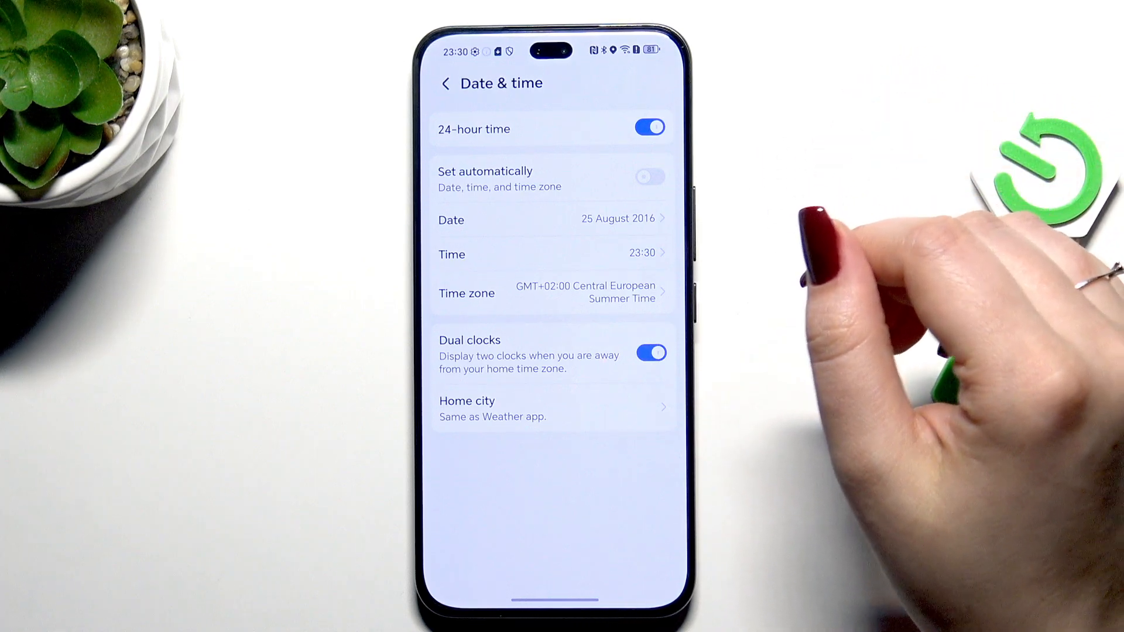
Re-enable automatic date, time and zone, ending with 24-hour format on.
{"action": "left_click", "coordinate": [650, 127]}
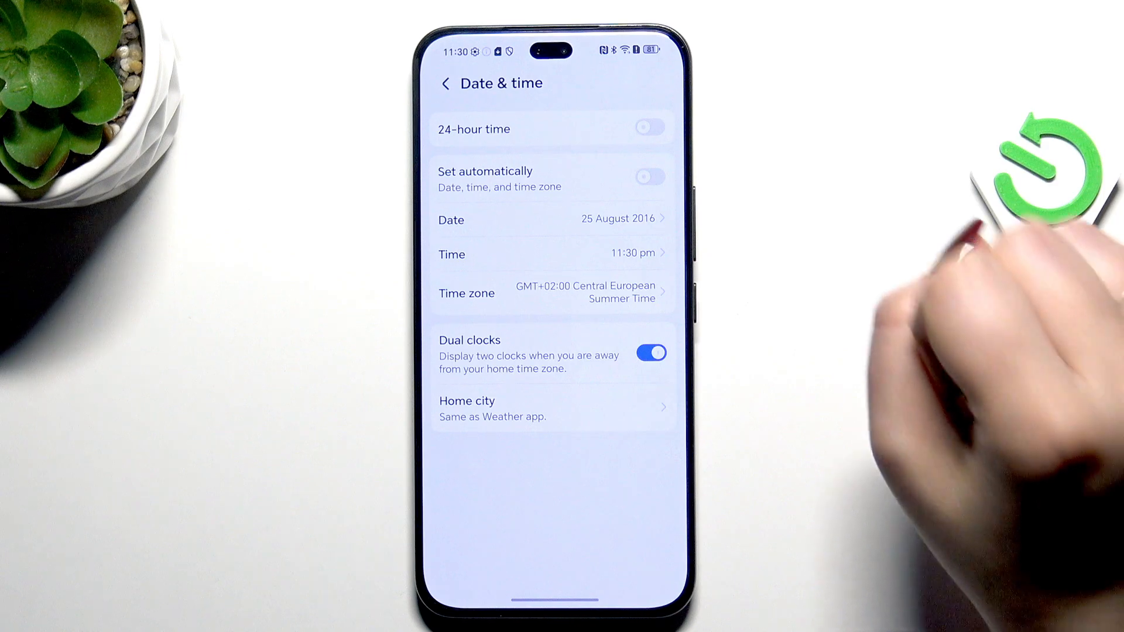
{"action": "left_click", "coordinate": [649, 177]}
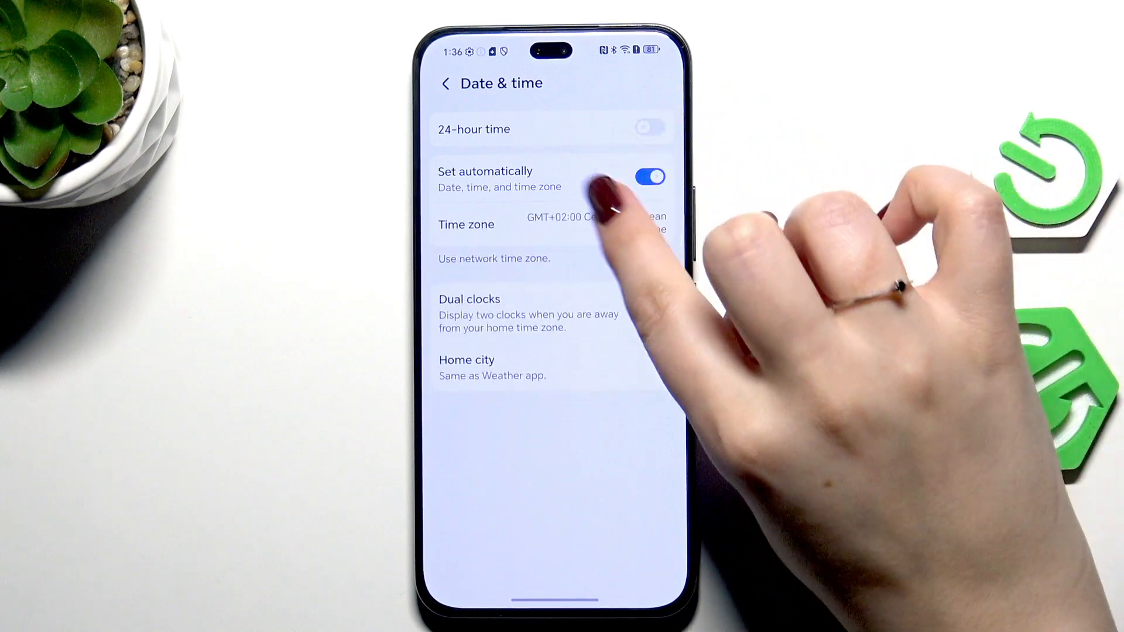
{"action": "left_click", "coordinate": [649, 311]}
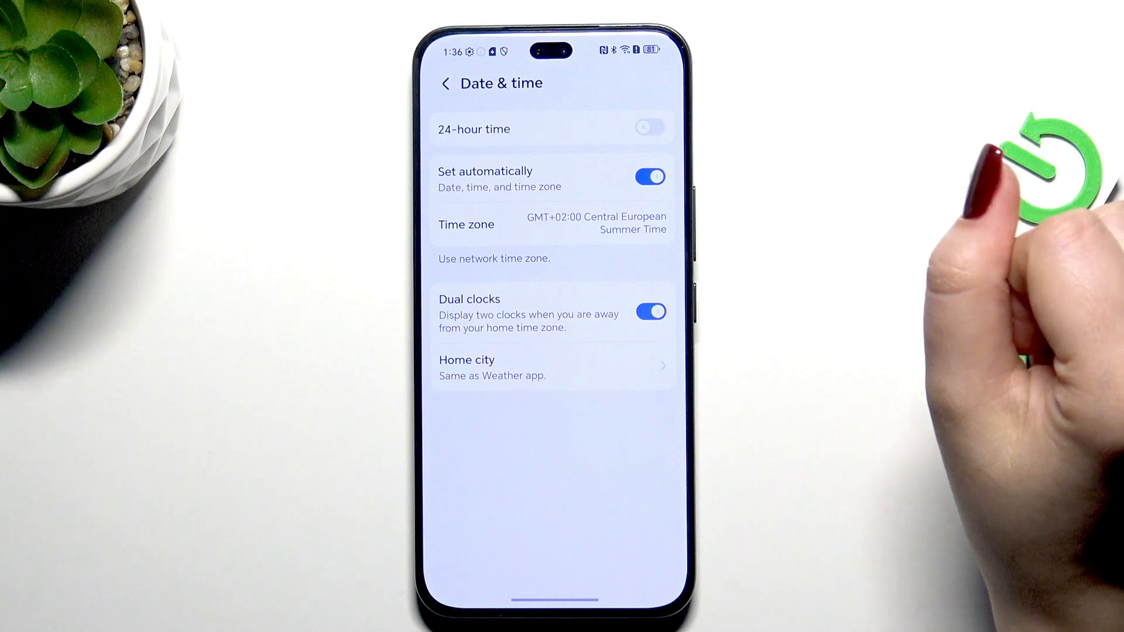
{"action": "left_click", "coordinate": [649, 127]}
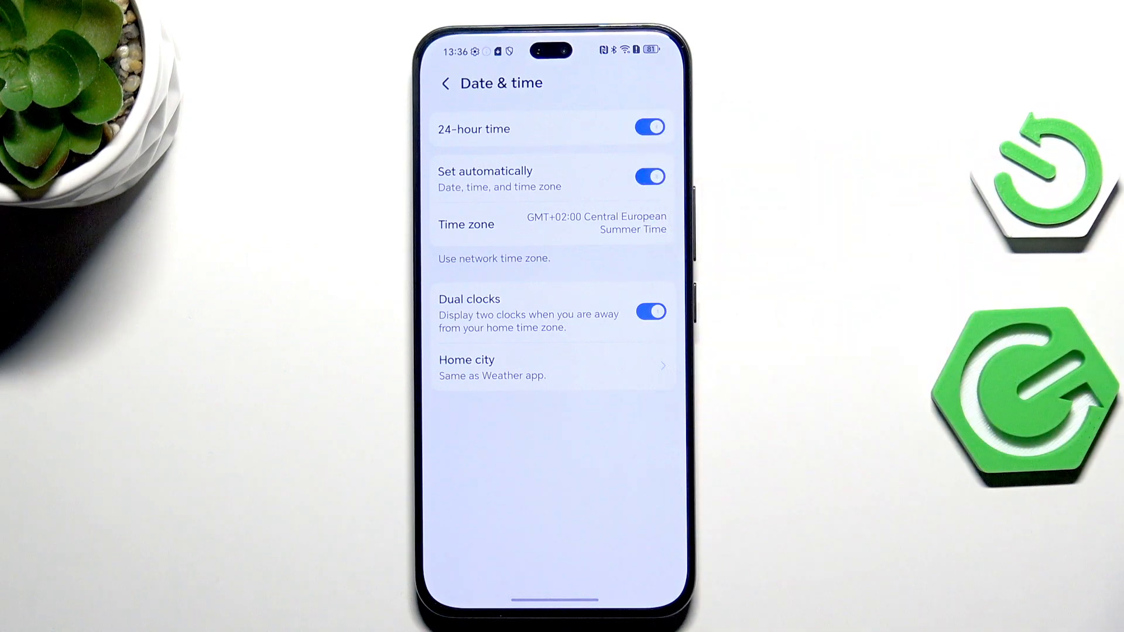